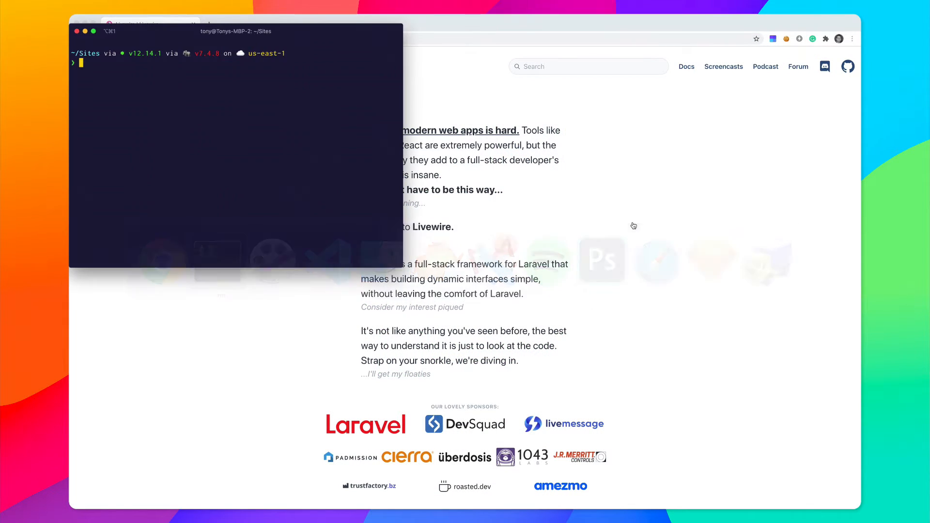
- Run laravel new image-uploads, cd into it, and composer require livewire/livewire
text(laravel new image-uploads)
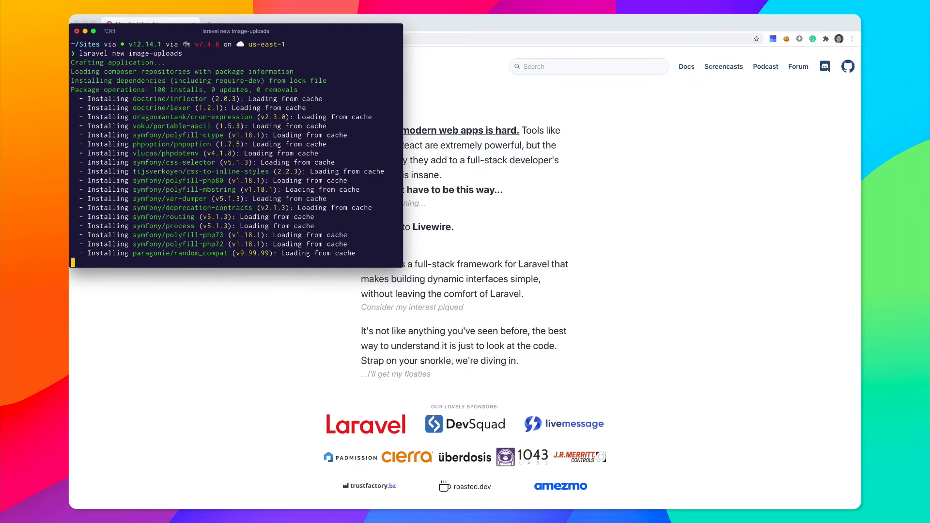
text(cd image-uploads)
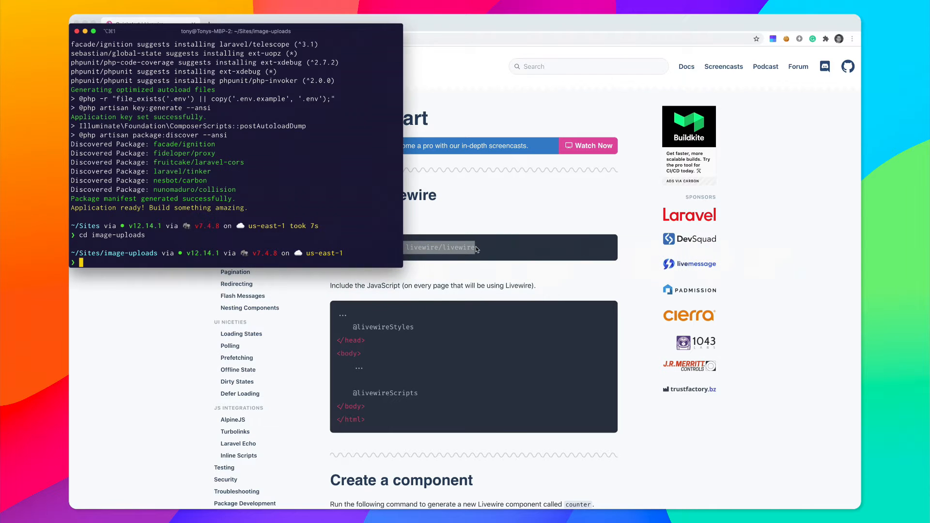
text(composer require livewire/livewire)
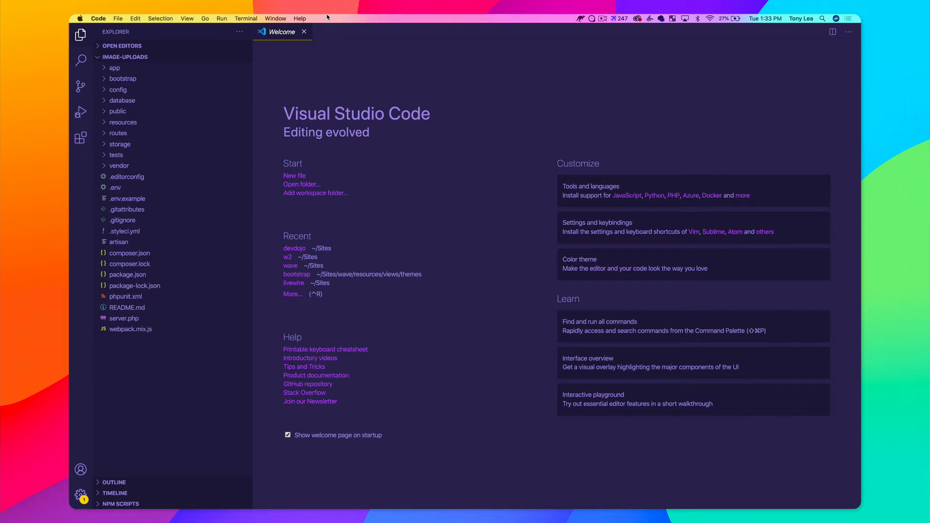
- Expand resources/views in the Explorer and bring up welcome.blade.php
click(123, 122)
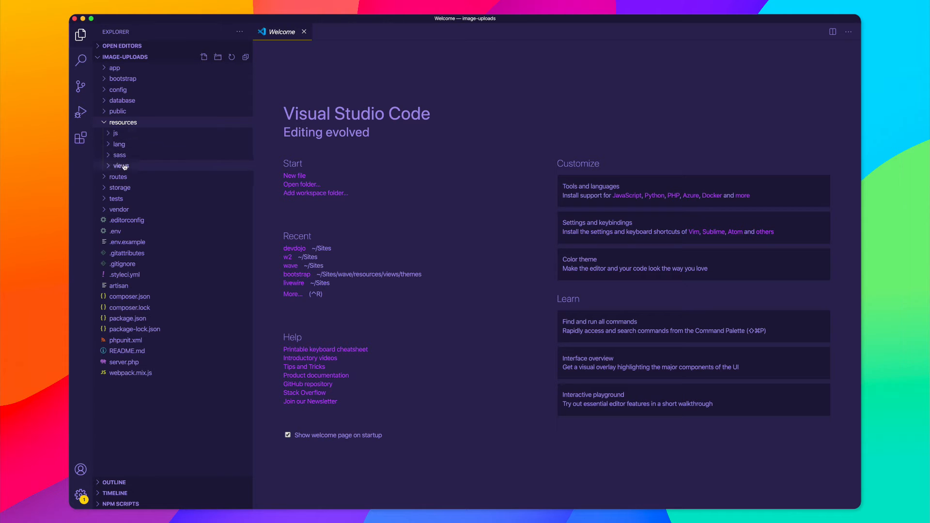
double_click(122, 165)
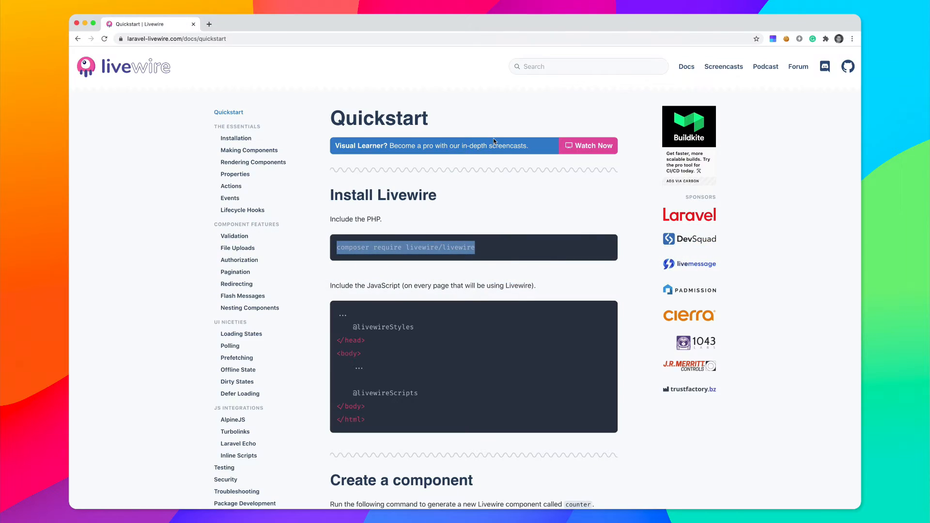
click(209, 24)
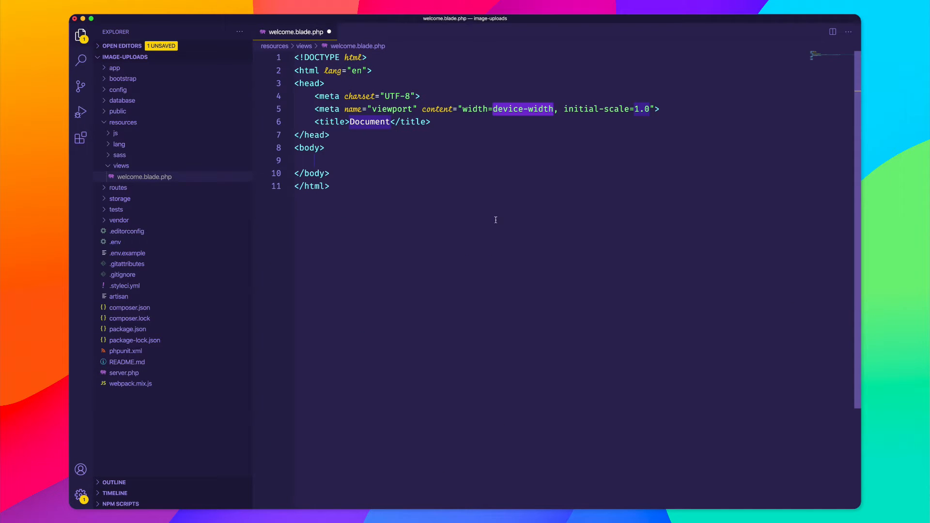
text(Ima)
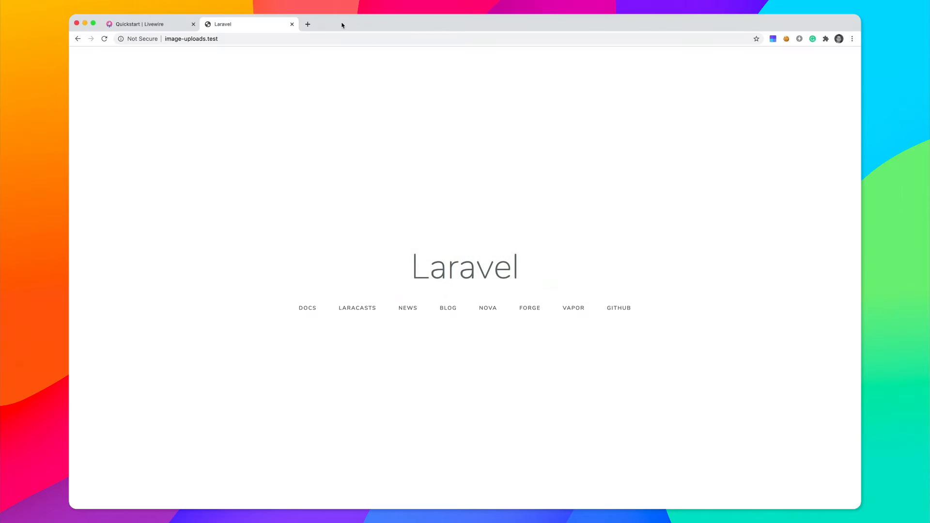
click(149, 24)
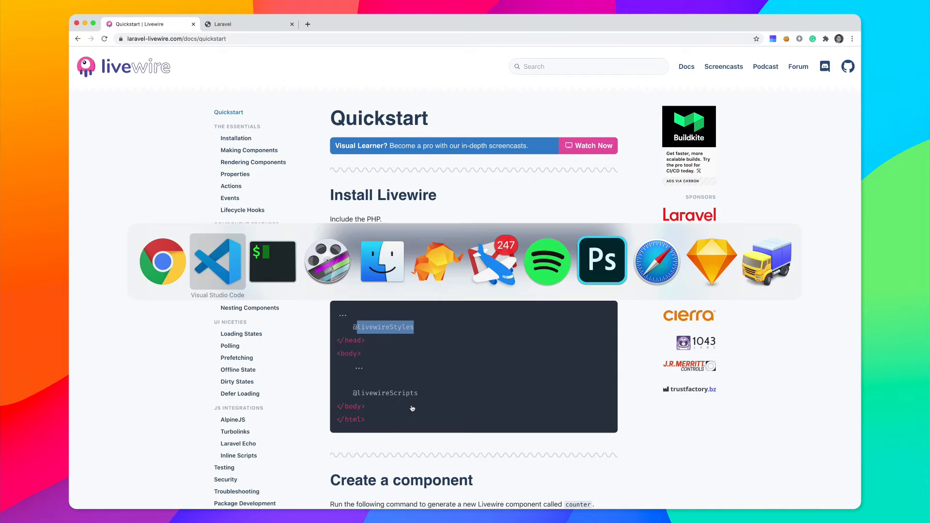
click(217, 261)
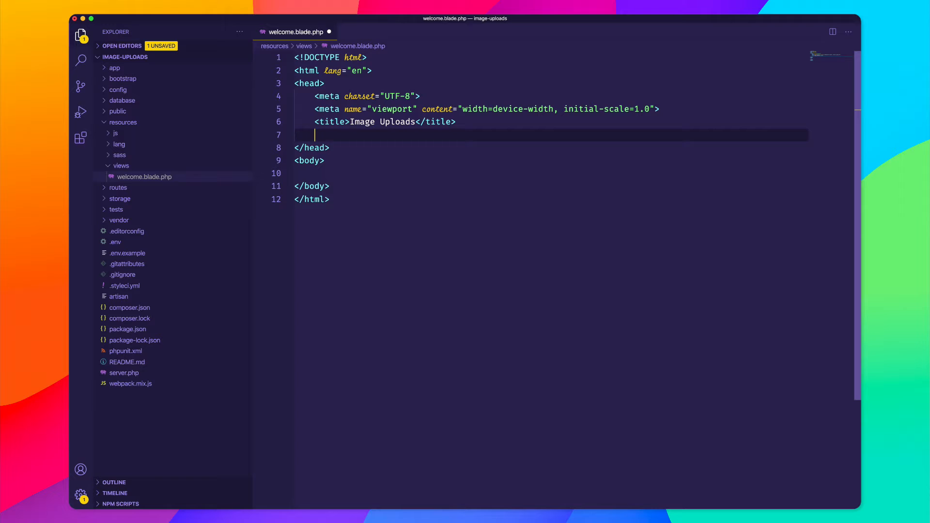
text(@livewireStyles)
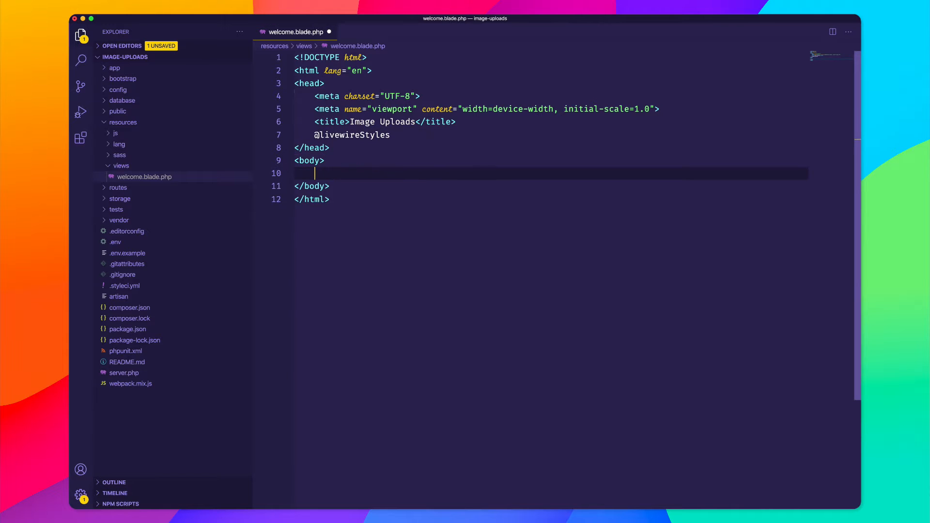
text(@livewireStyles)
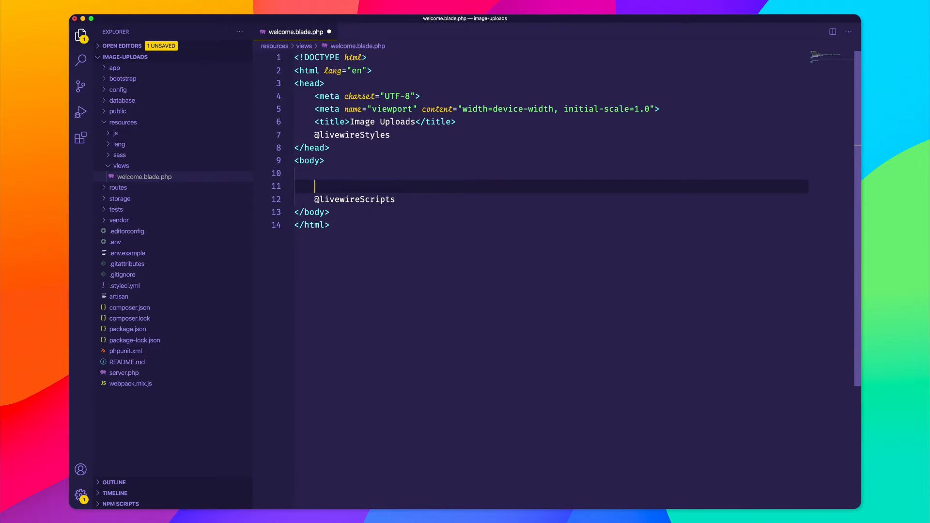
- Add an <h1>Image Uploads</h1> heading to the welcome view body
text(<h1>)
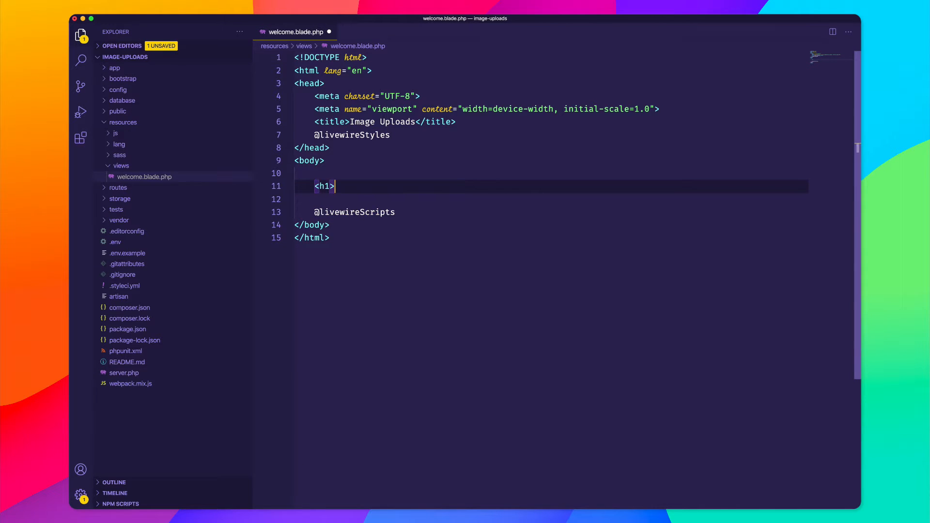
text(Image)
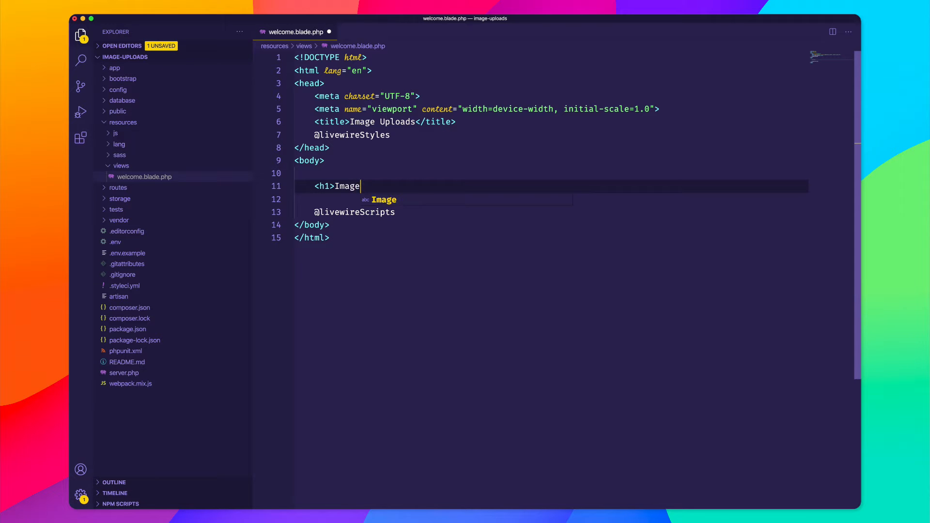
text(Uploads</h)
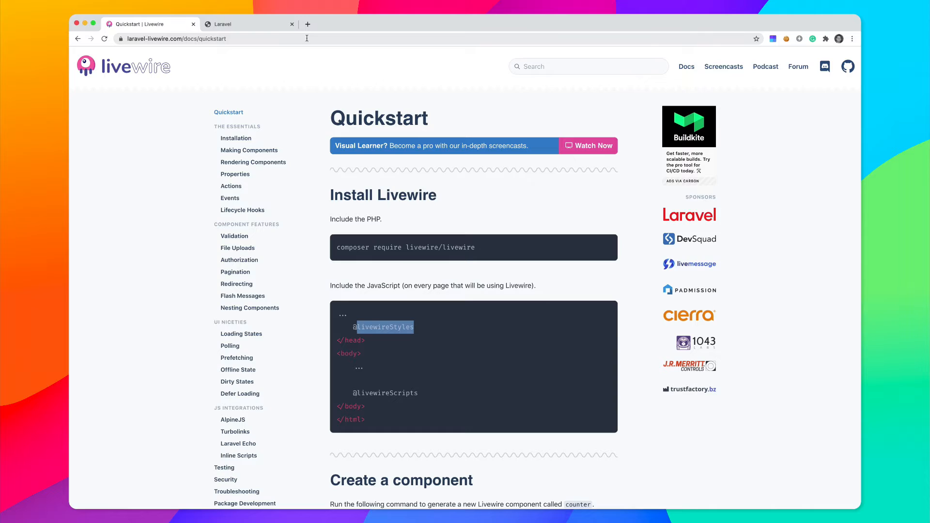
- Refresh image-uploads.test to see the heading, then go to the Making Components docs
click(246, 23)
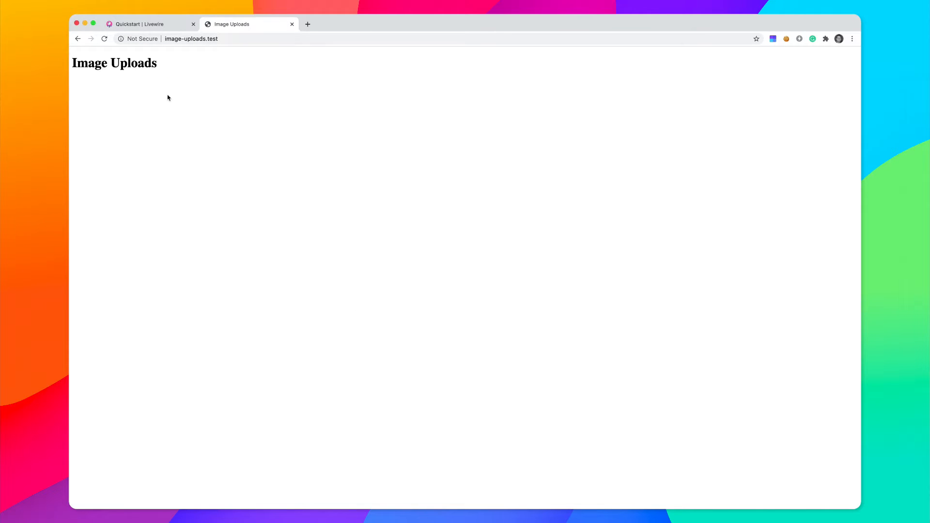
mouse_move(173, 59)
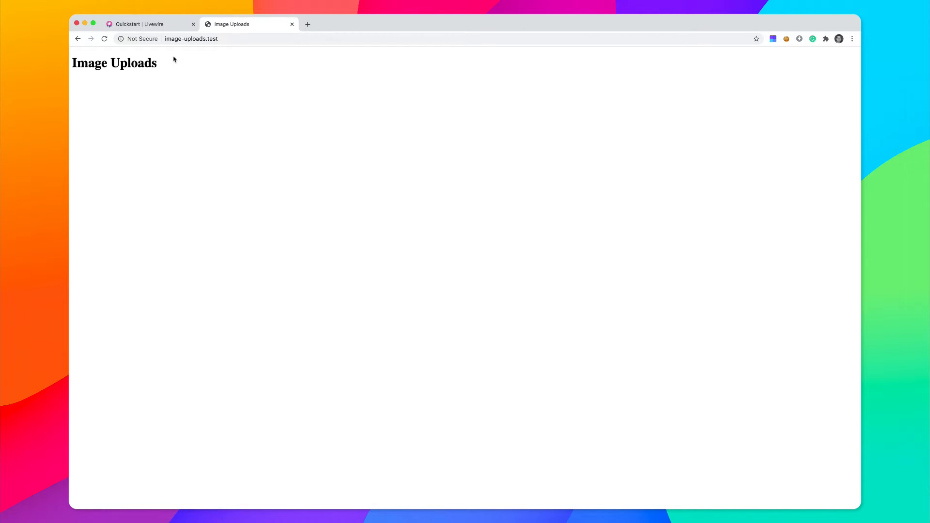
click(145, 23)
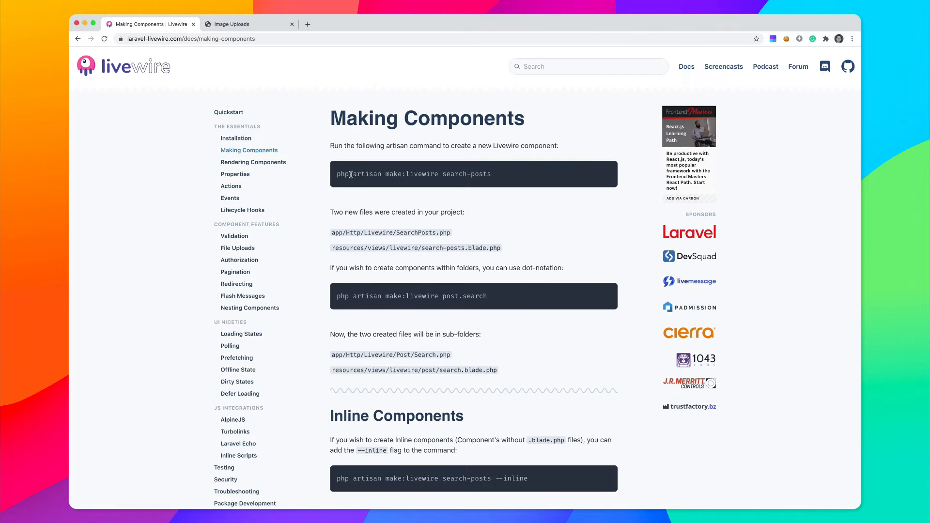
- Run php artisan make:livewire image-upload in Terminal, copied from the docs
drag(337, 173, 403, 174)
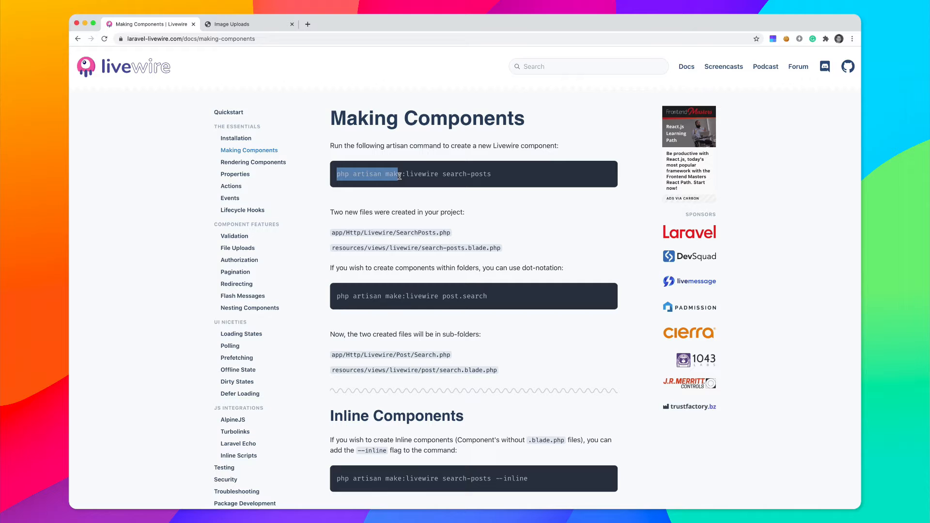
drag(355, 174, 441, 174)
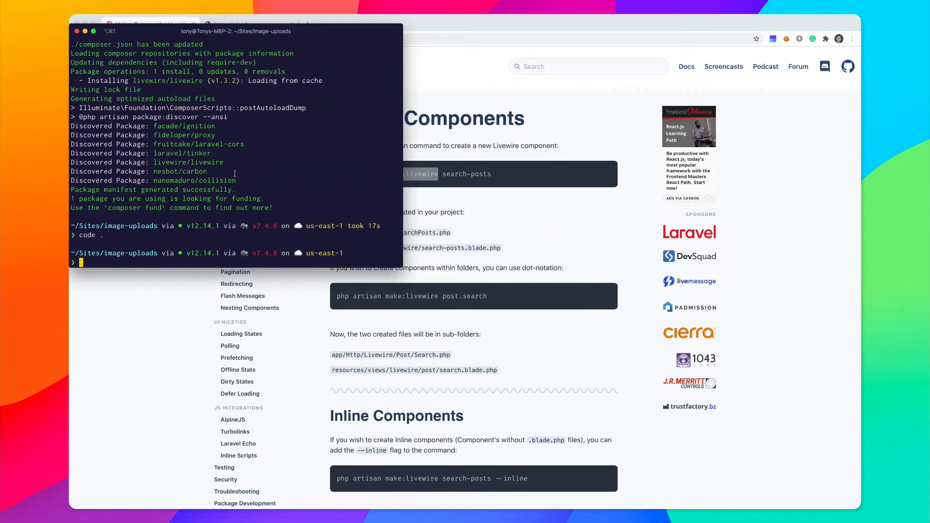
text(php artisan make:livewire i)
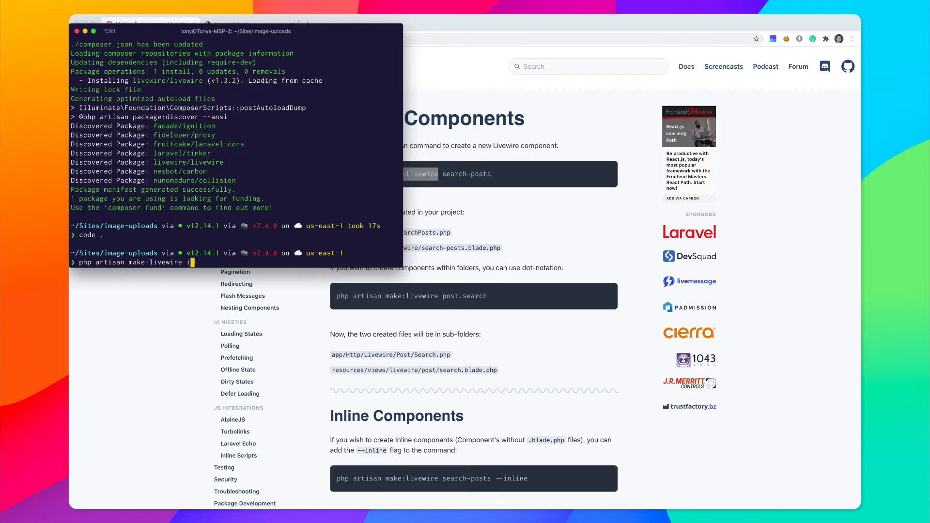
text(mage-upload)
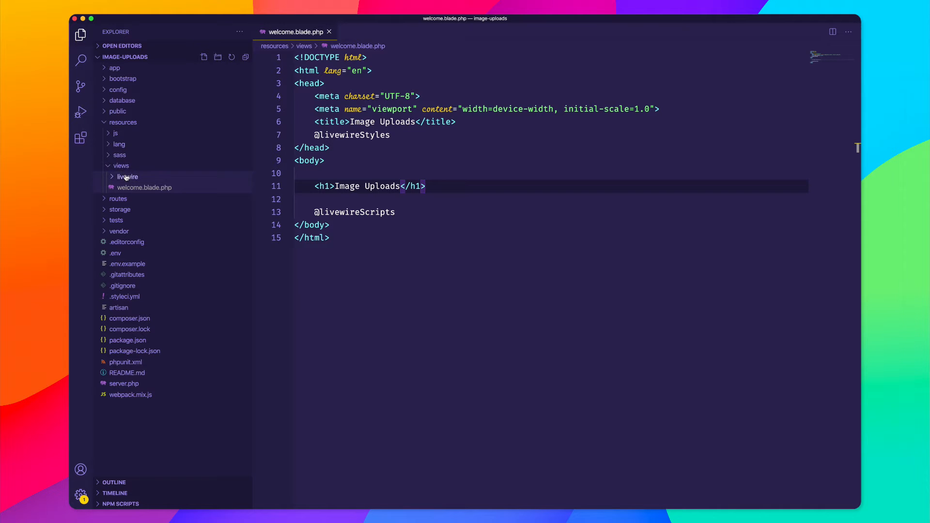
- Expand the livewire views folder and the app folder to reach both component files
click(128, 176)
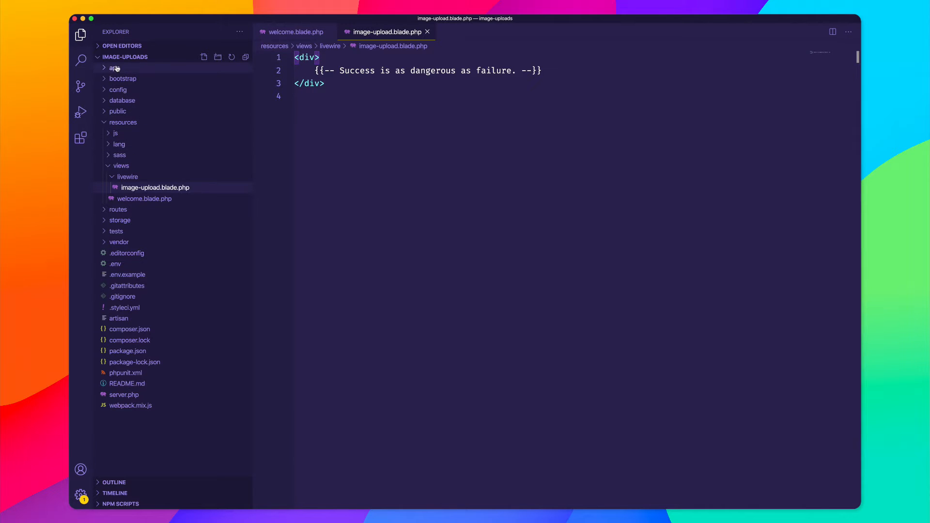
click(115, 68)
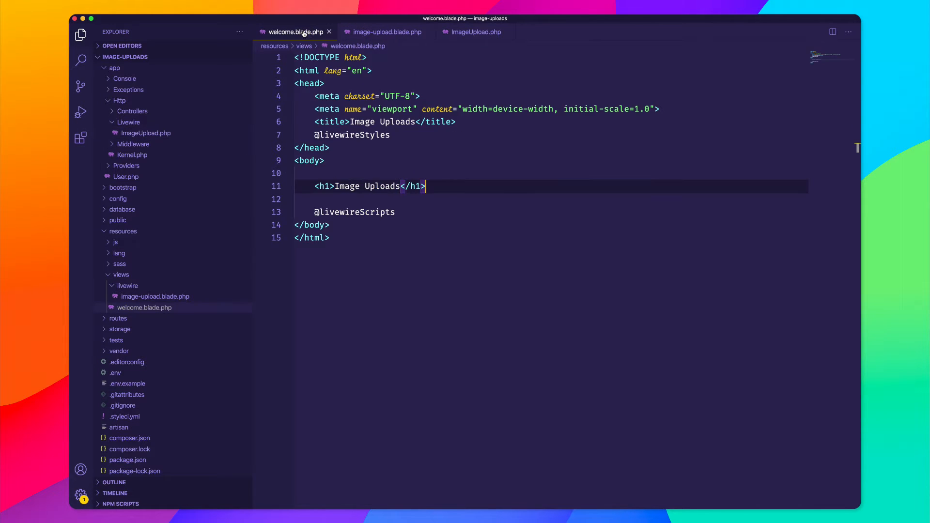
text(@livewire()
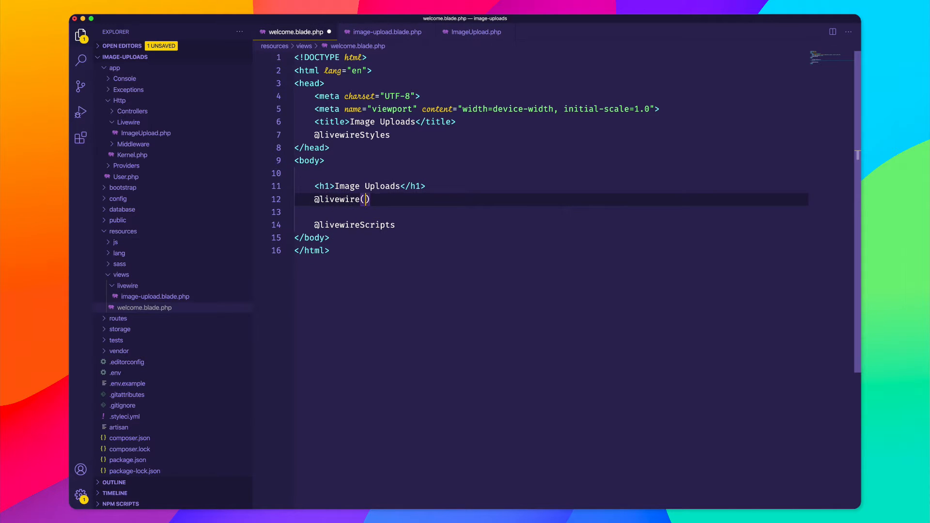
text('image-)
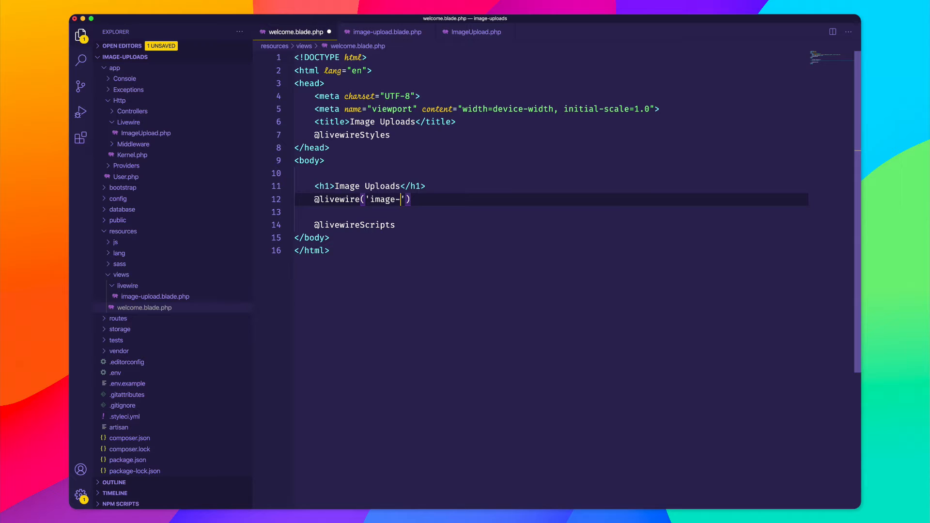
text(upload)
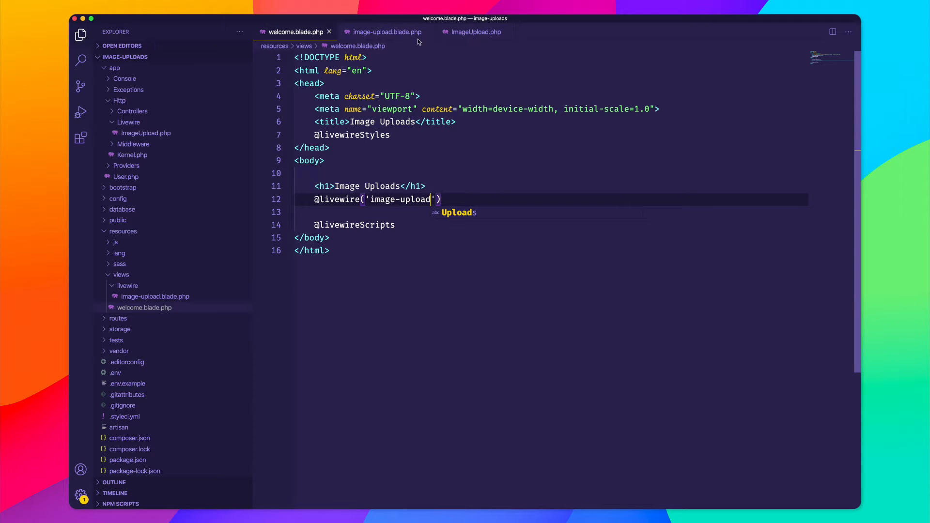
- Add <input type="file" wire:model="image"> to image-upload.blade.php
click(387, 31)
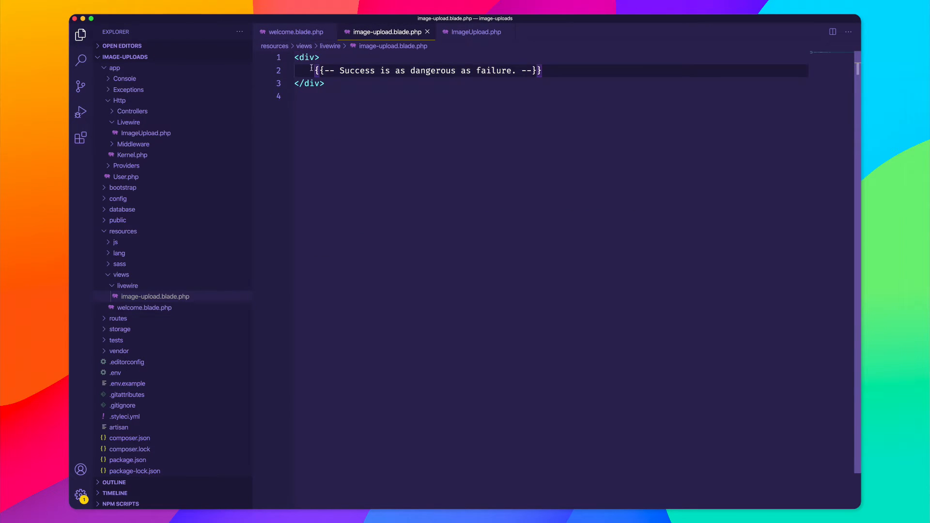
text(<input type="text">)
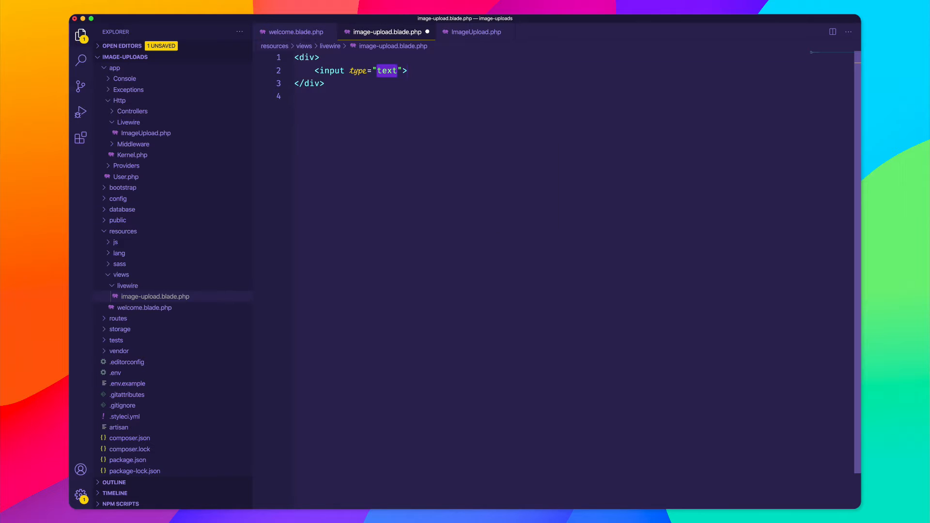
text(file)
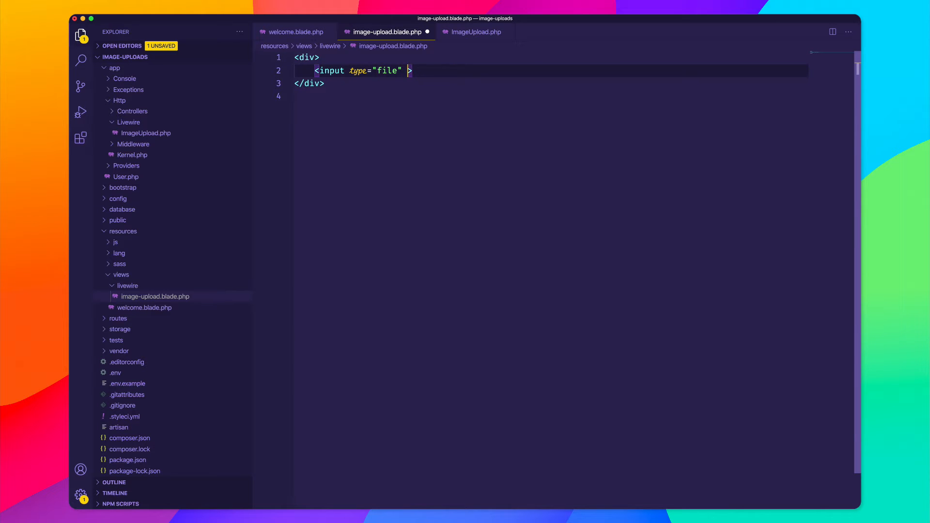
text(wire:model="image)
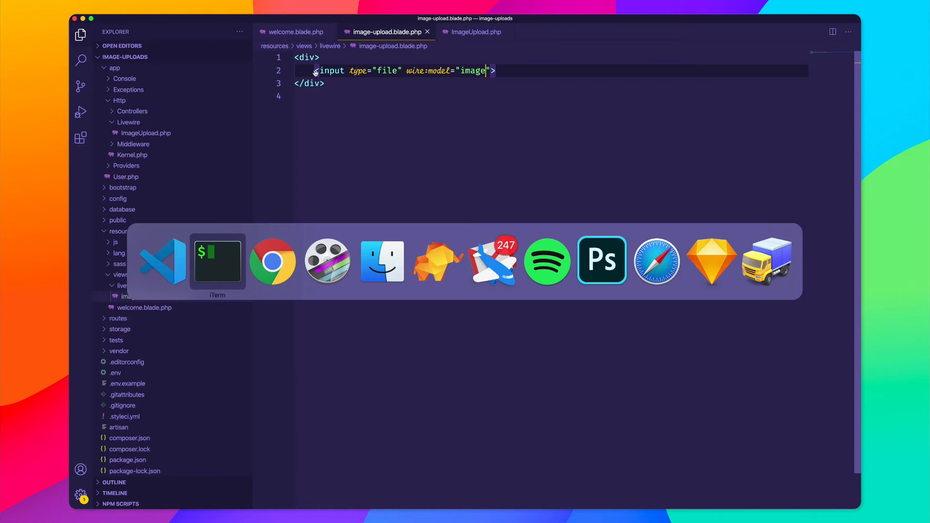
click(272, 259)
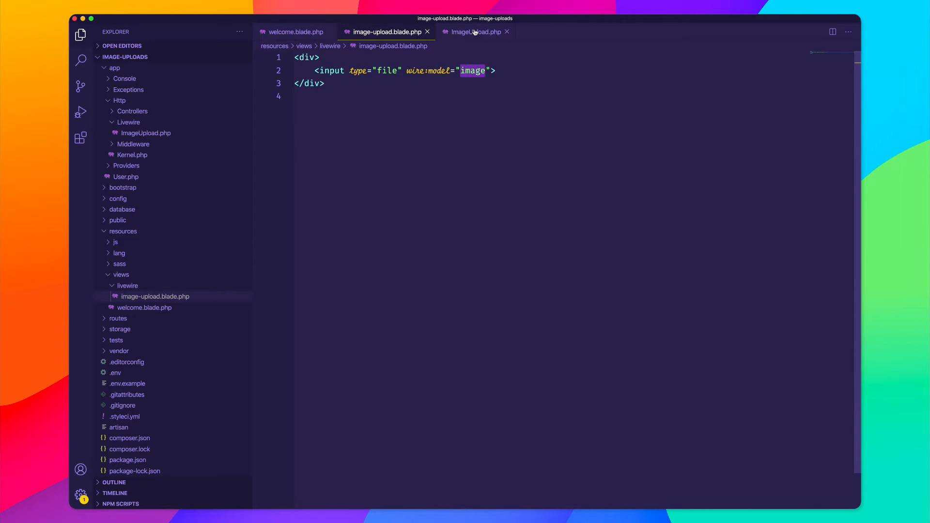
- Declare public $image in the ImageUpload component class
click(475, 31)
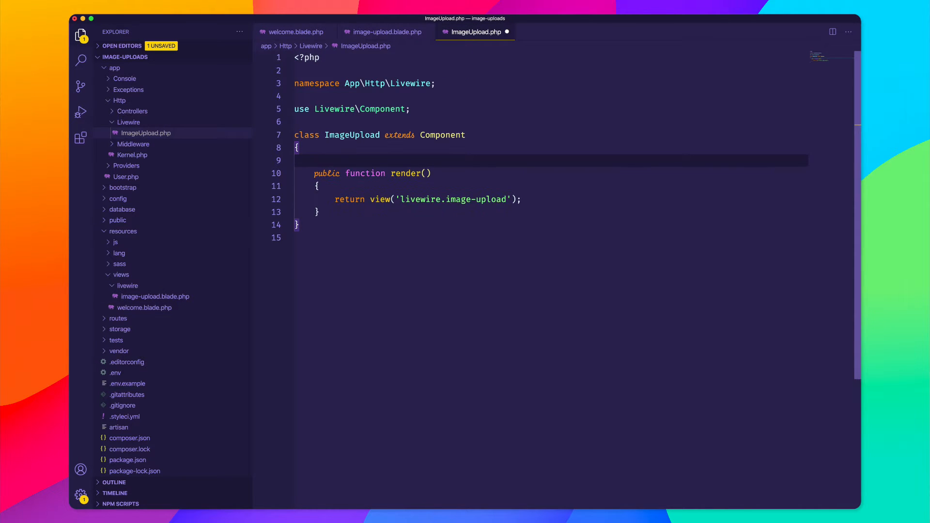
text(public $image;)
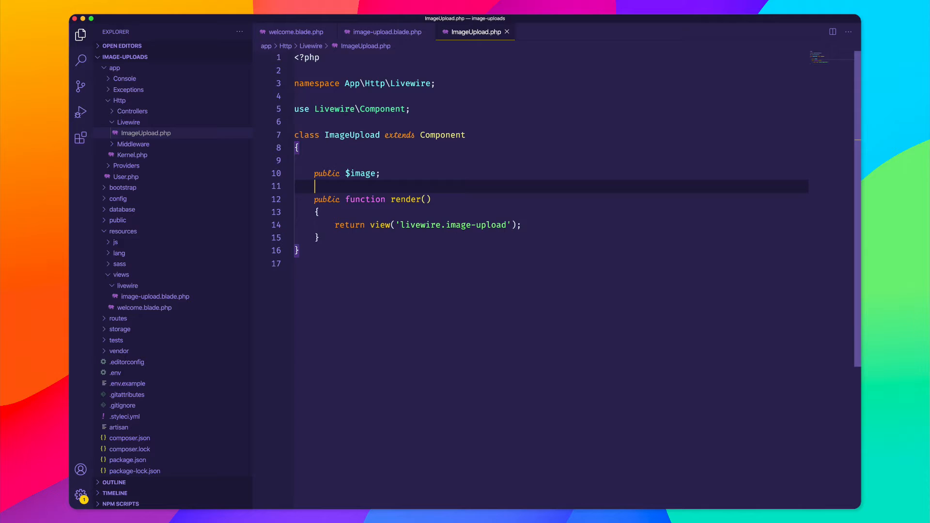
click(387, 31)
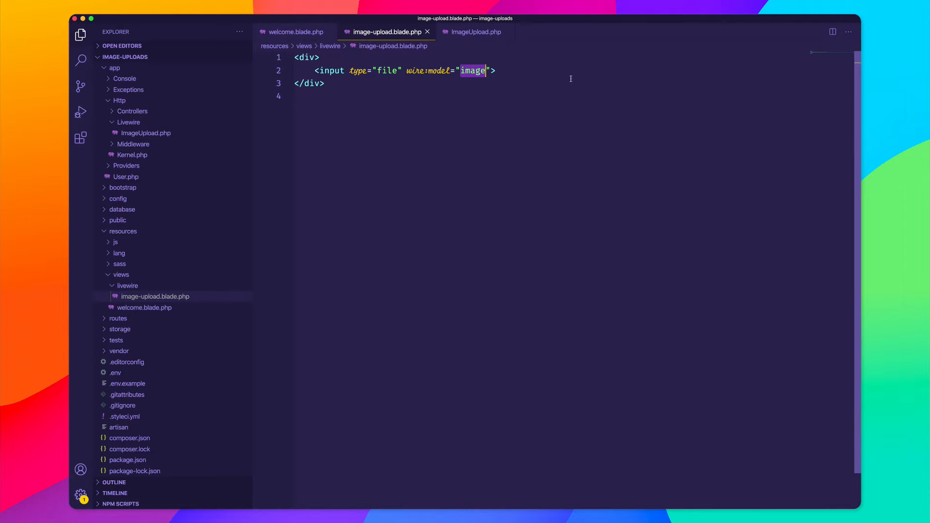
- Add a <br> and <button wire:click="upload">Upload</button> after the file input
text(<br>)
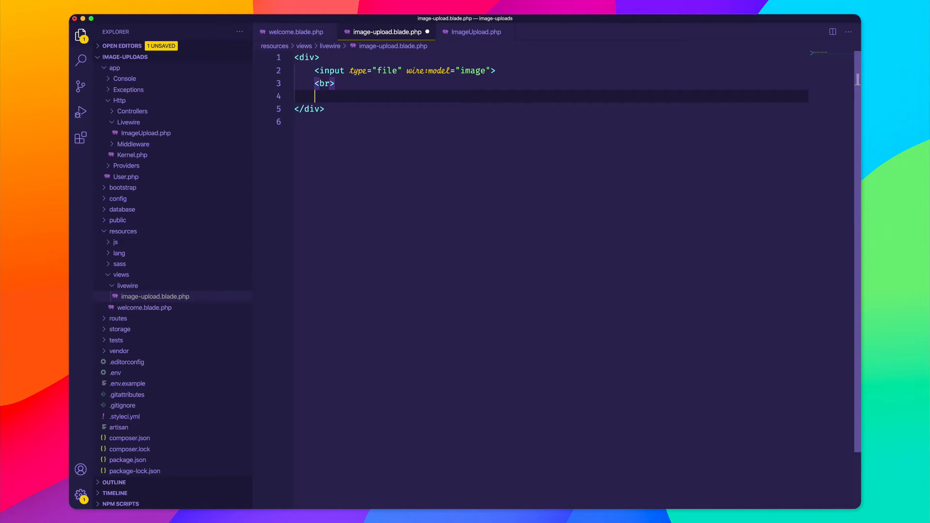
text(<button)
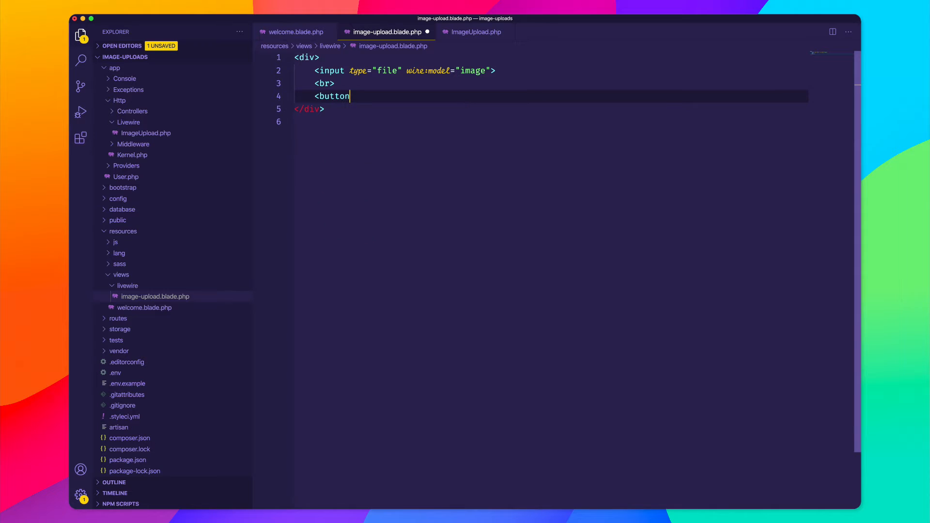
text(>Upload</button>)
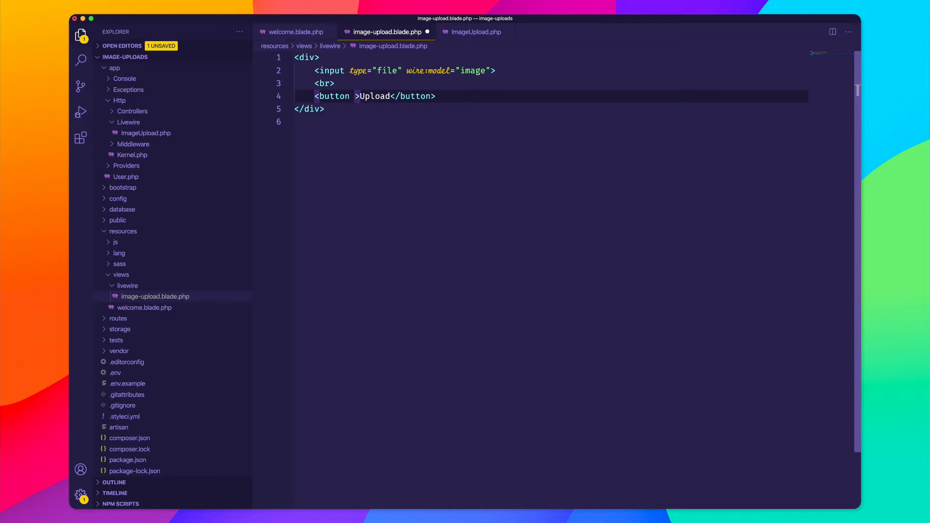
text(wire)
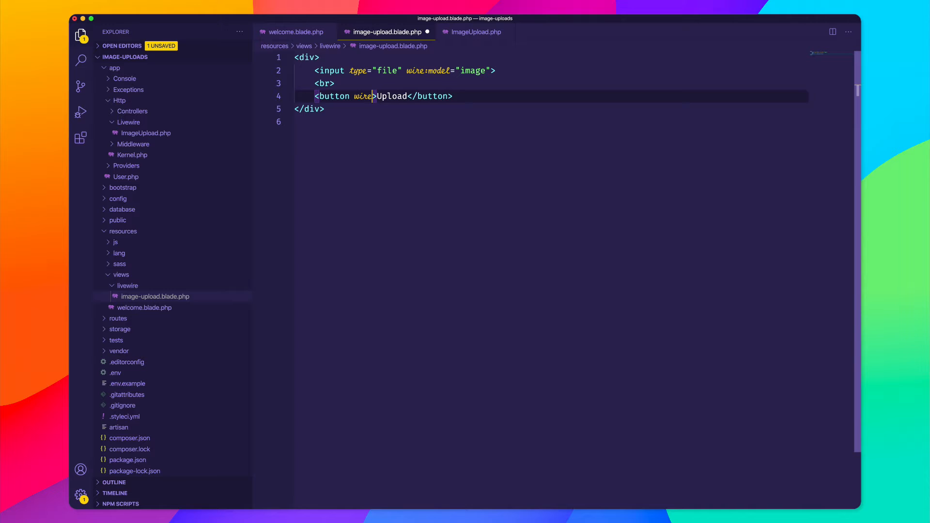
text(:click=)
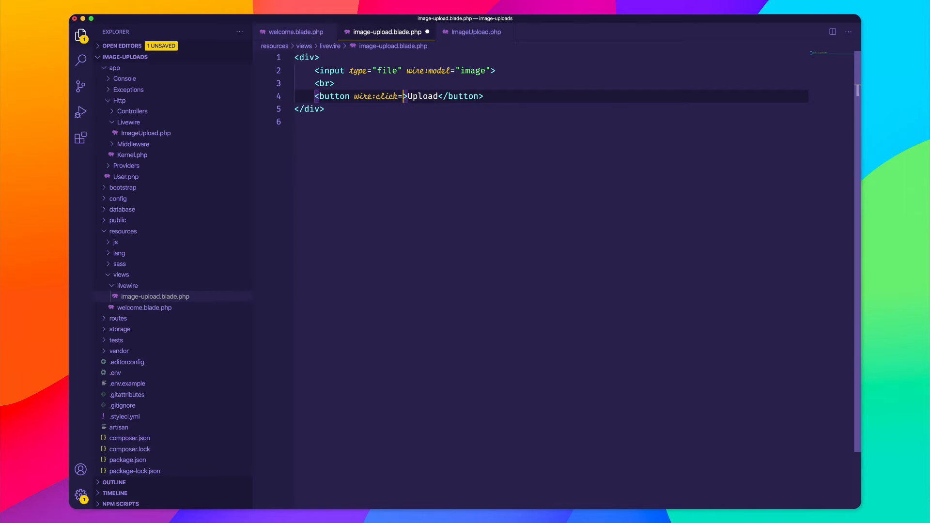
text(upload)
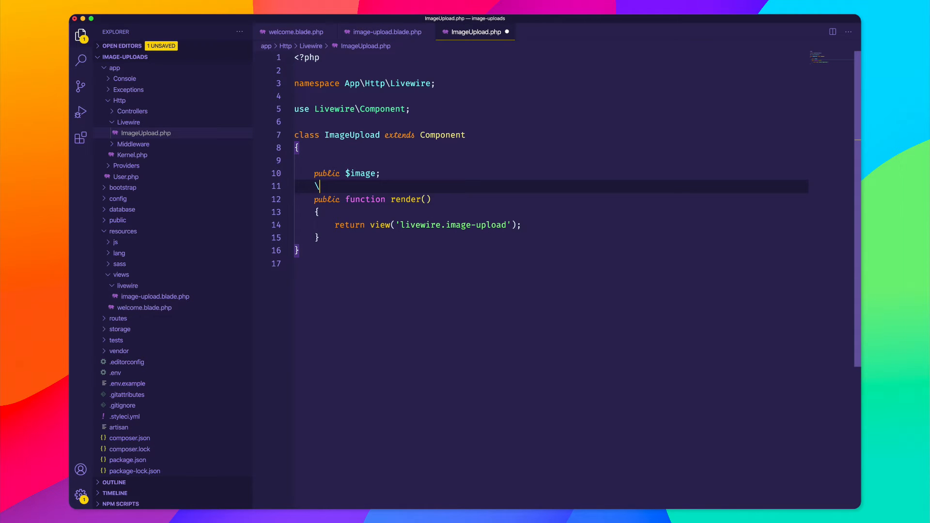
- Add public function upload() to ImageUpload, test it with dd('Rad'), then leave it empty and save
text(public)
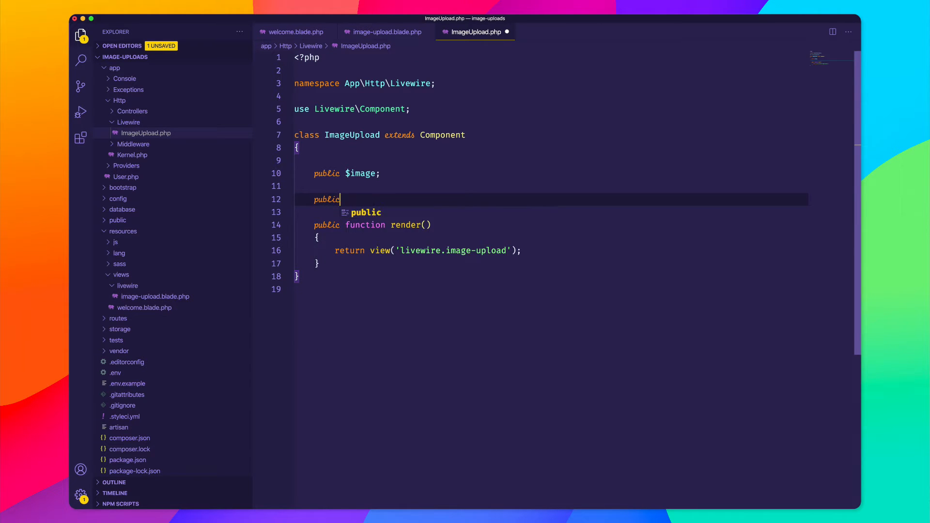
text(function upload(){)
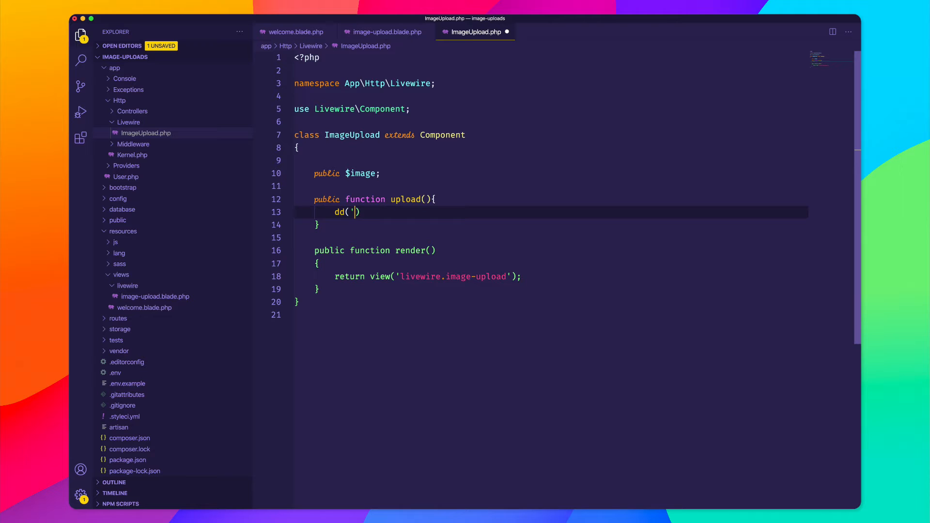
text(Rad')
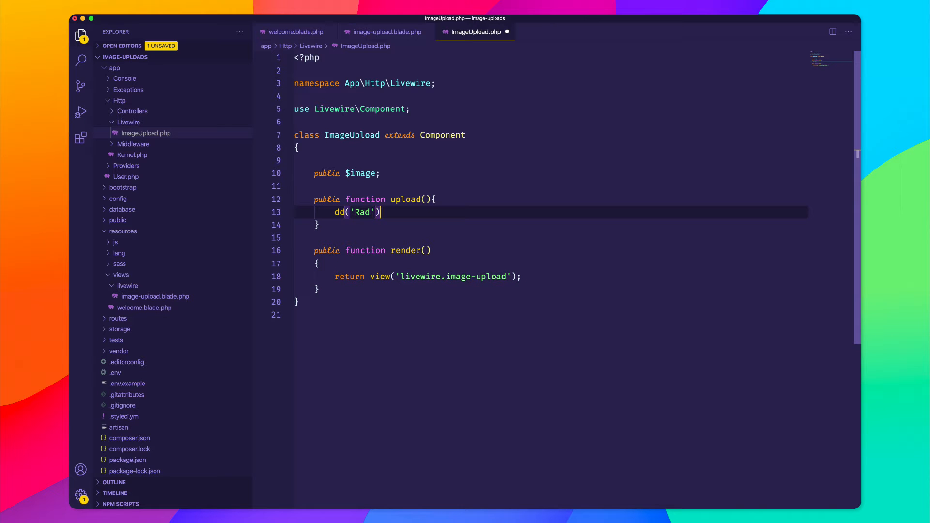
key(Cmd+Tab)
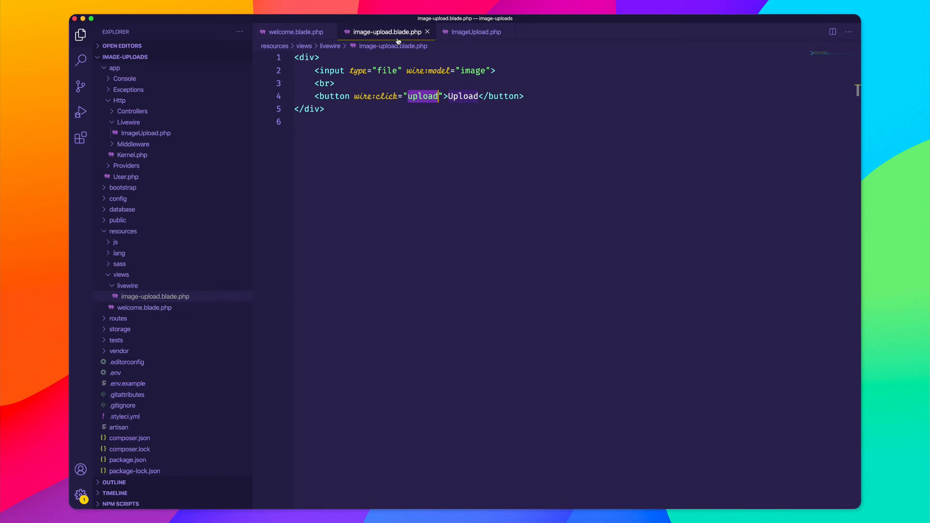
click(474, 31)
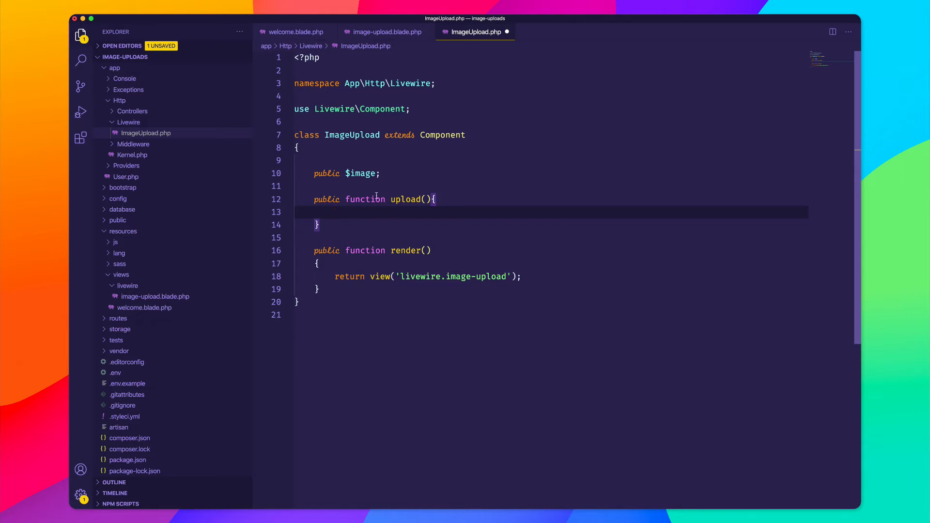
key(cmd+s)
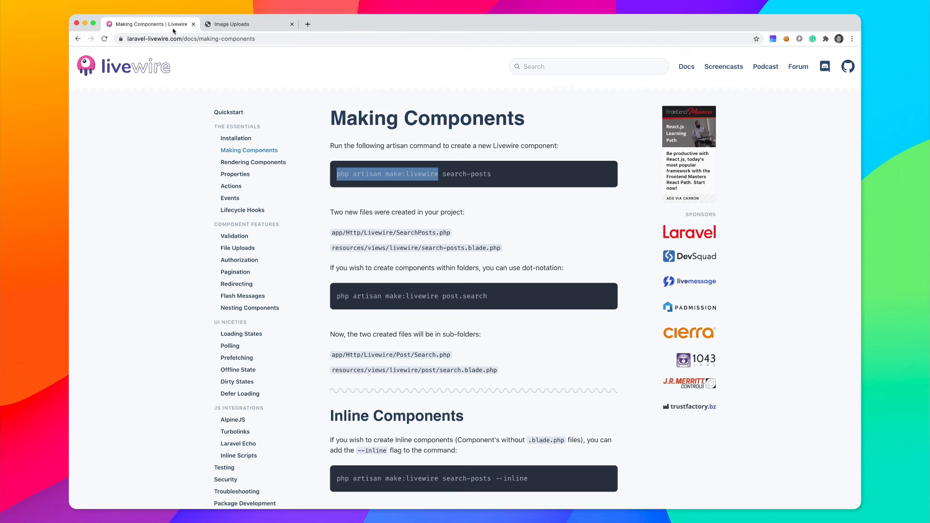
- Find Basic File Upload in the File Uploads docs and paste its WithFileUploads use line into ImageUpload.php
scroll(down, 3)
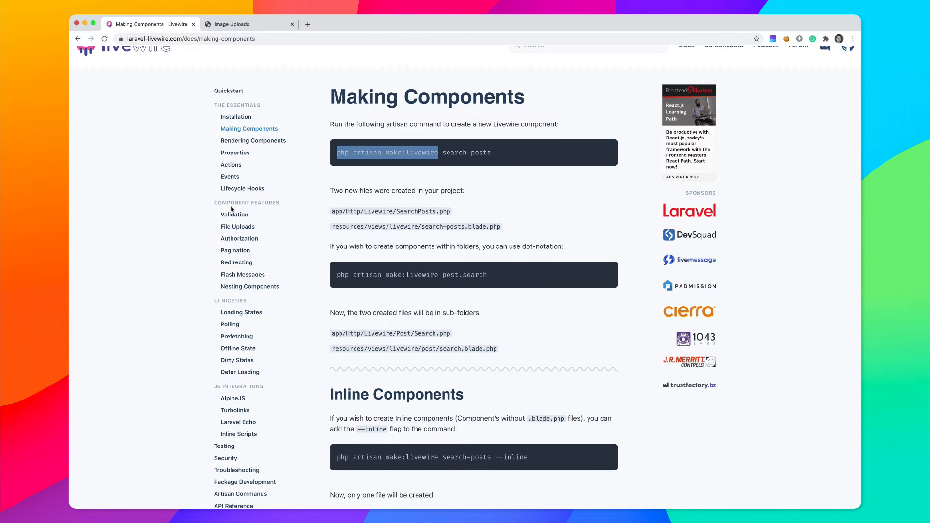
click(237, 227)
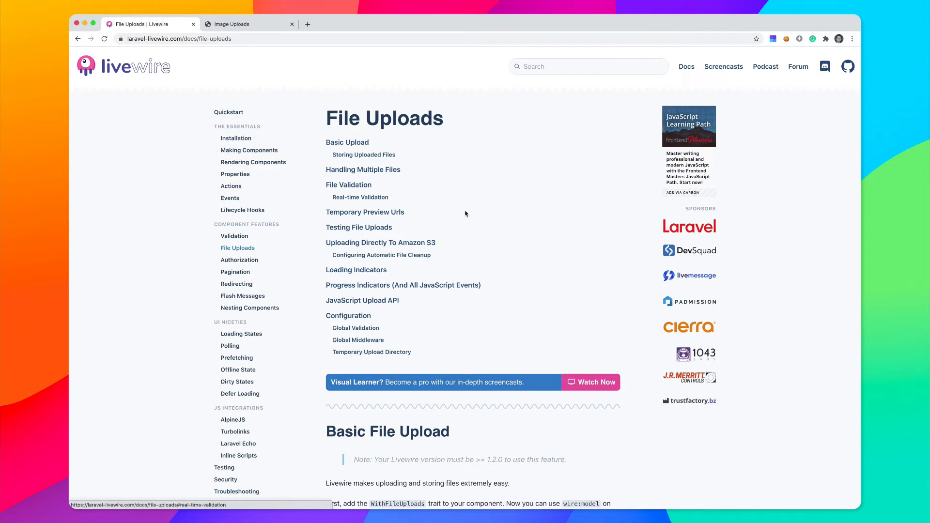
scroll(down, 3)
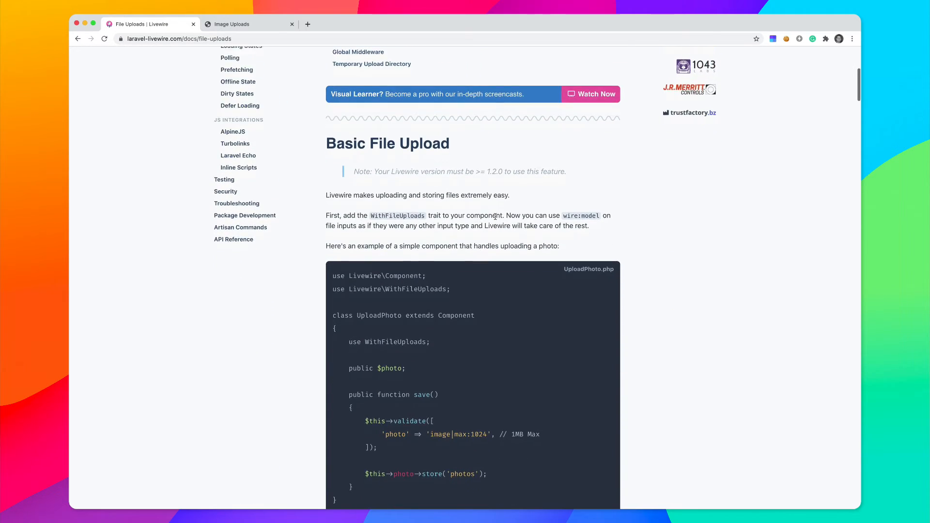
scroll(down, 3)
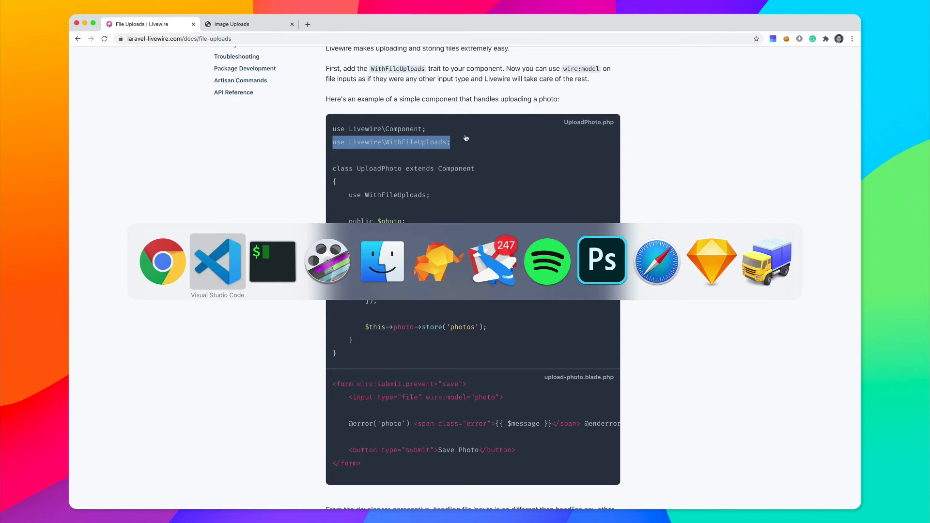
click(217, 261)
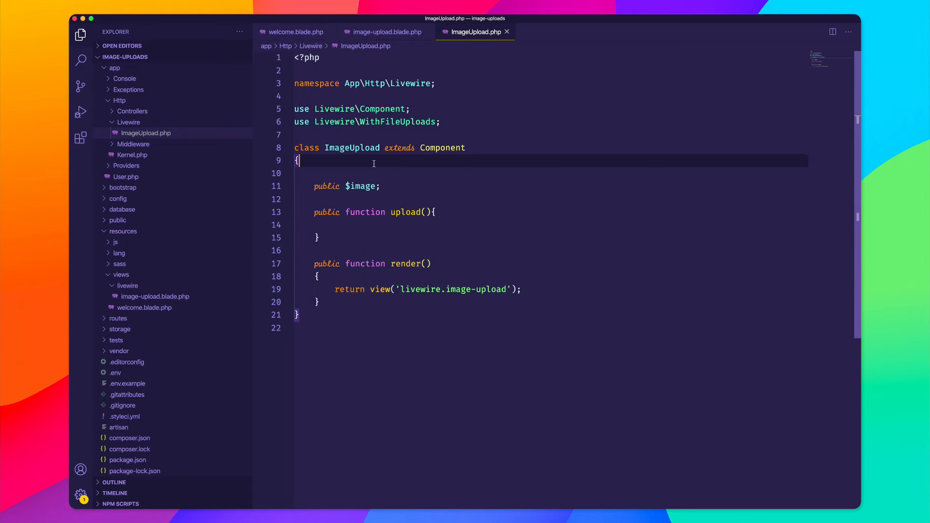
- Add use WithFileUploads and paste the docs' validate/store lines into upload(), renaming photos to images
text(use WithFileUploads;)
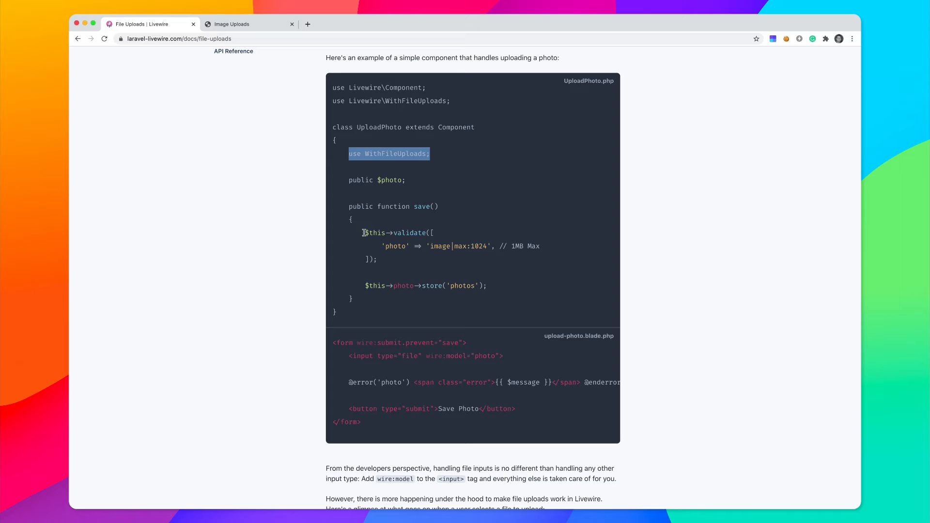
drag(363, 232, 397, 260)
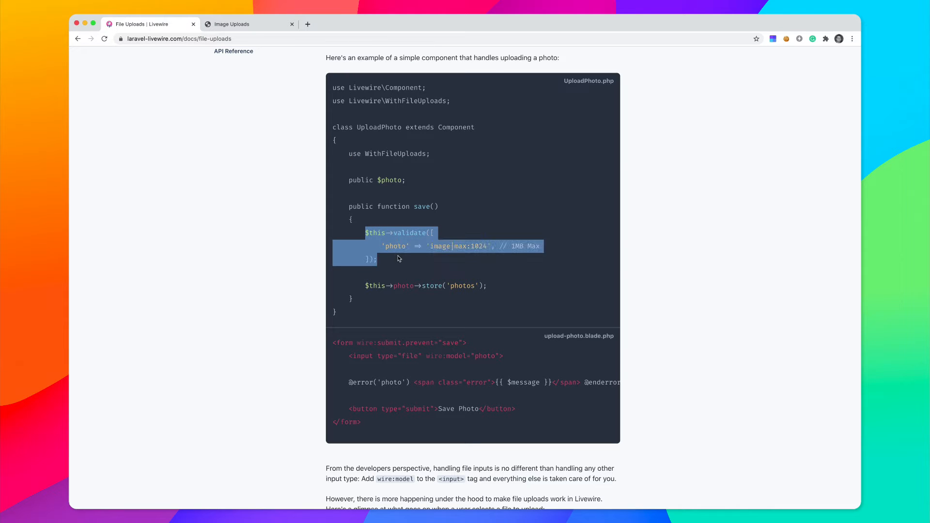
drag(397, 259, 486, 285)
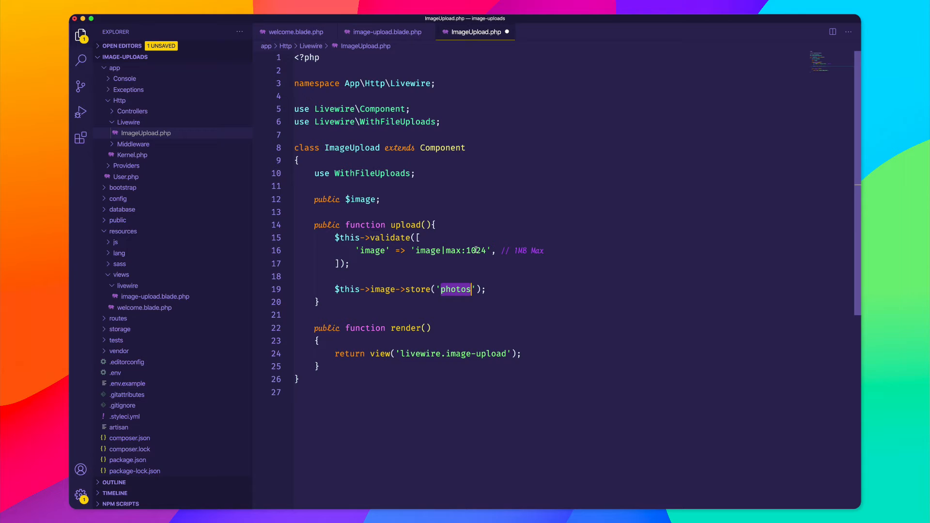
text(images)
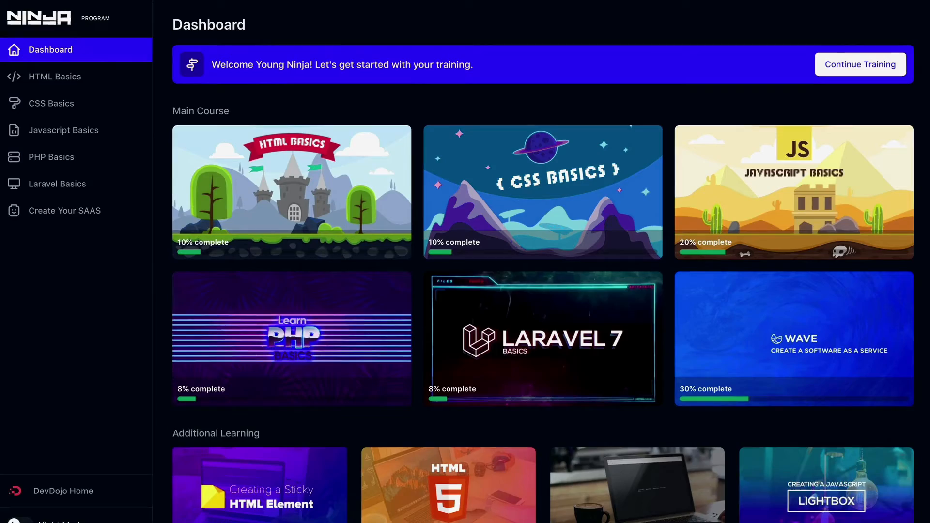
- Scroll down the dashboard to reveal the Additional Learning course cards
scroll(down, 3)
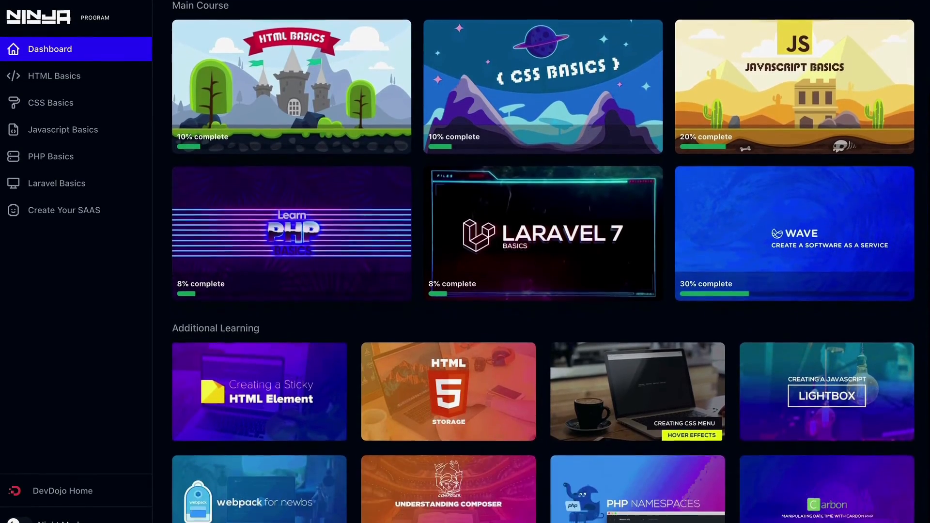